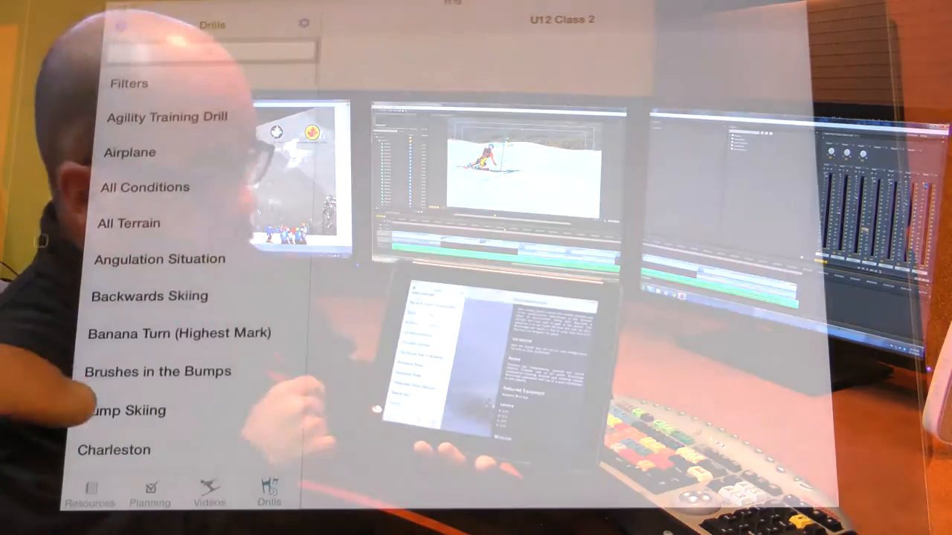
- Scroll down the Drills list toward Race Simulation Training (Slalom)
{"action": "scroll", "scroll_direction": "down", "scroll_amount": 3}
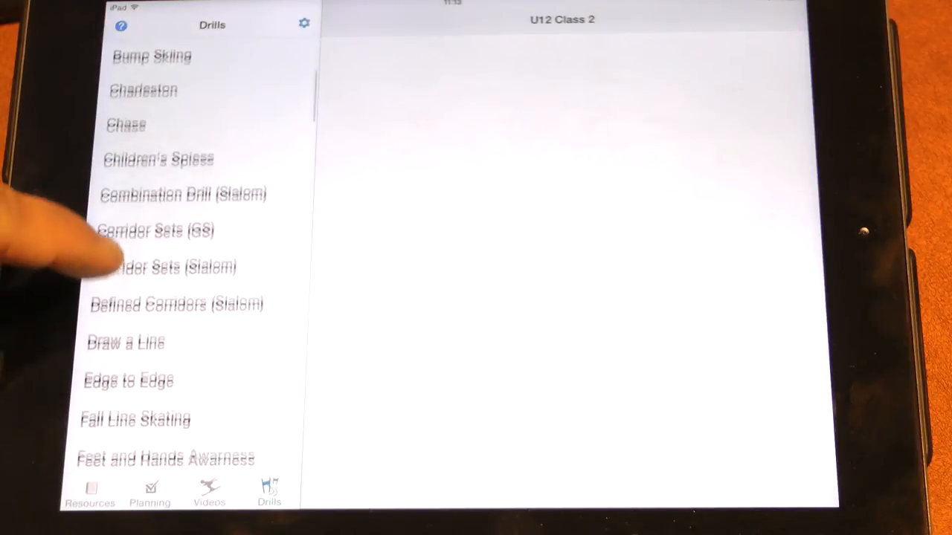
{"action": "scroll", "scroll_direction": "down", "scroll_amount": 3}
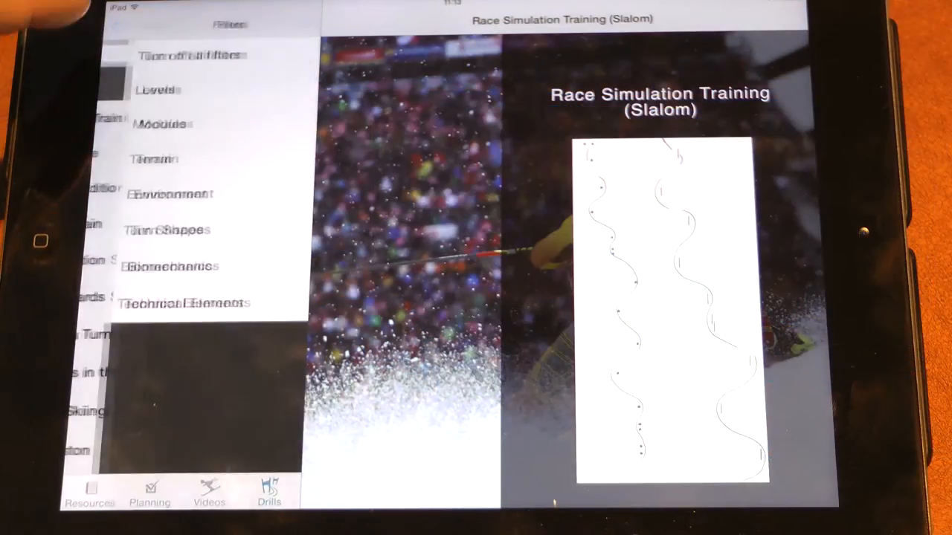
- Switch on the U12 skier level filter and return to the filter categories
{"action": "left_click", "coordinate": [157, 89]}
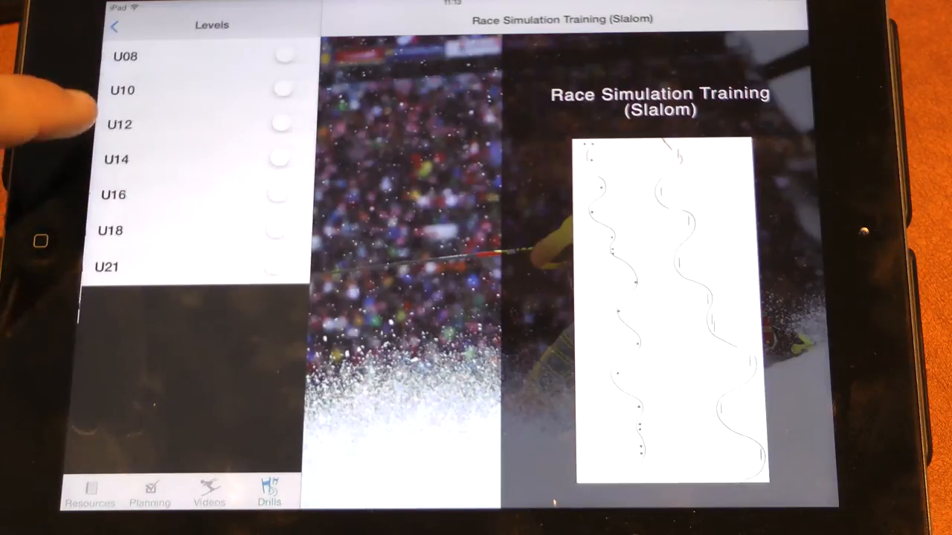
{"action": "left_click", "coordinate": [285, 123]}
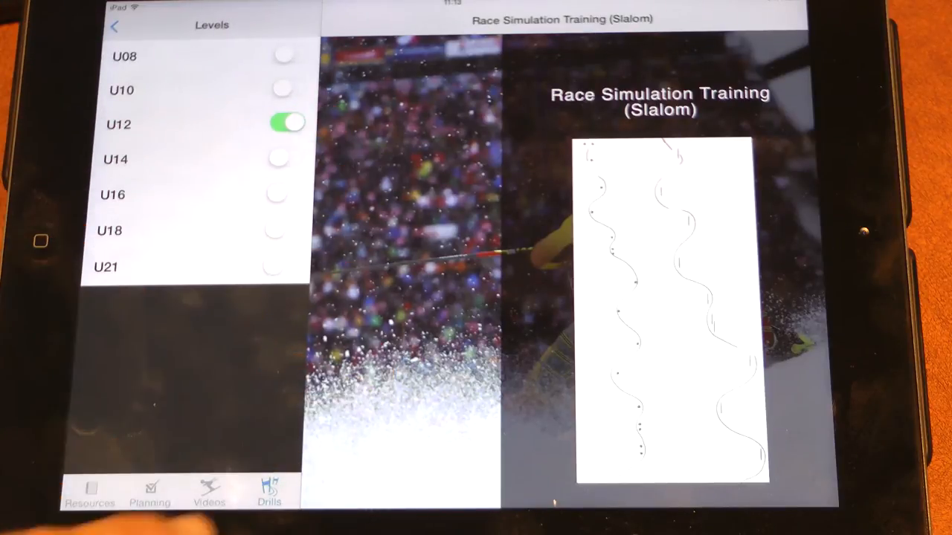
{"action": "left_click", "coordinate": [116, 27]}
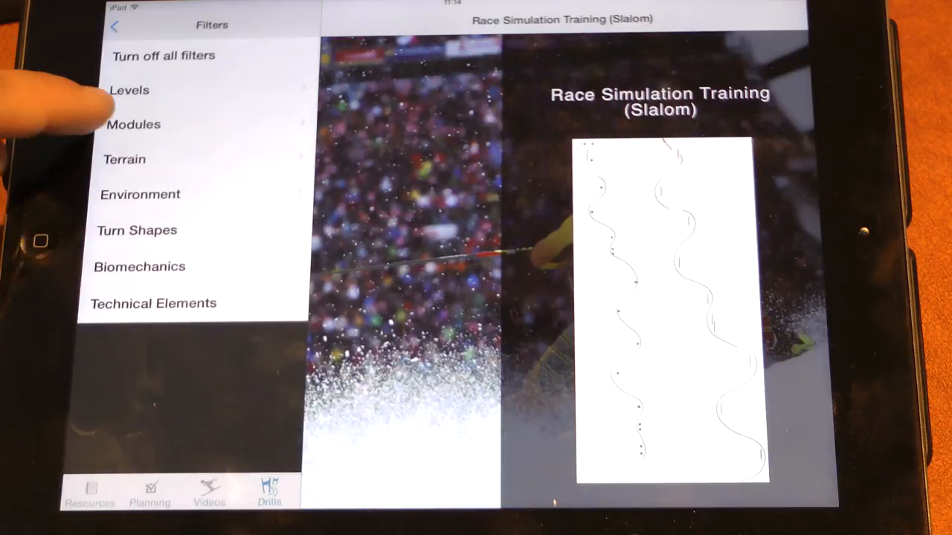
- Review the Modules and Terrain filter options, leaving them unchanged
{"action": "left_click", "coordinate": [134, 125]}
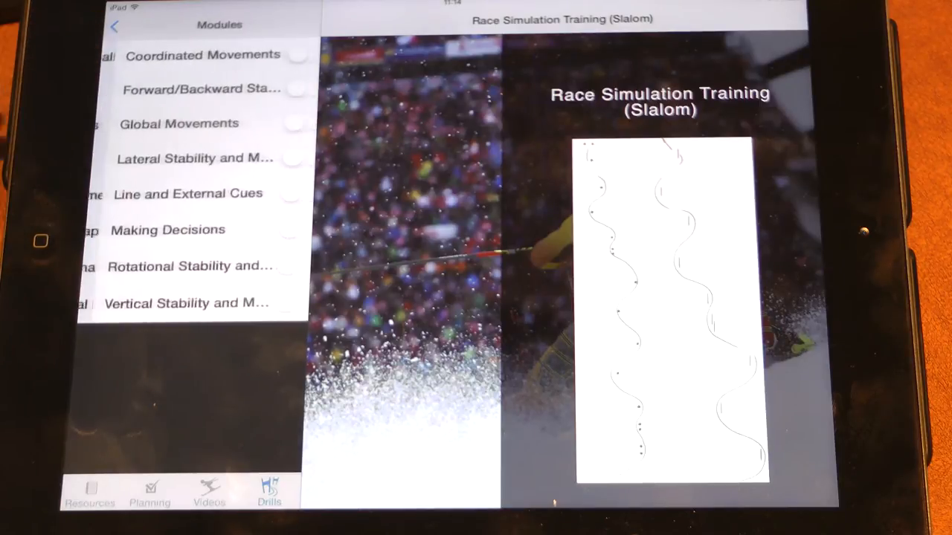
{"action": "left_click", "coordinate": [116, 27]}
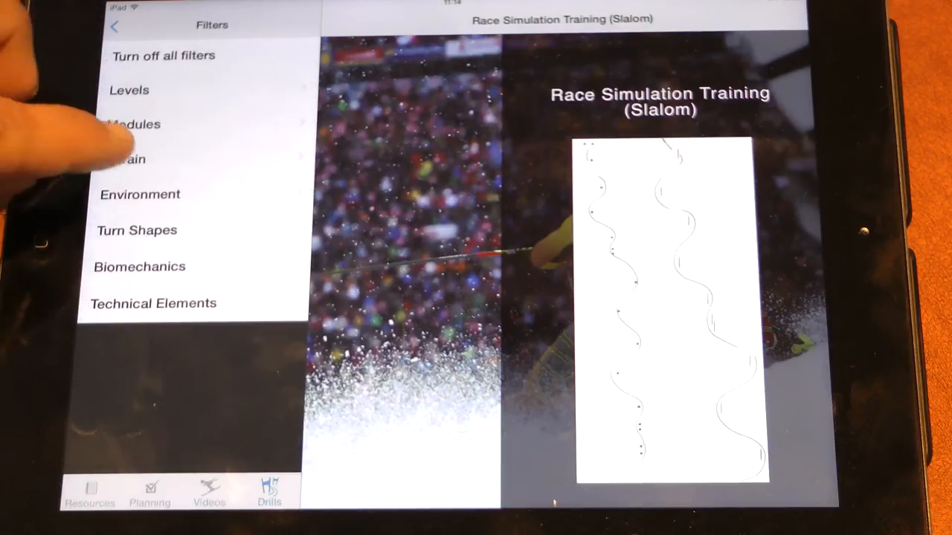
{"action": "left_click", "coordinate": [126, 159]}
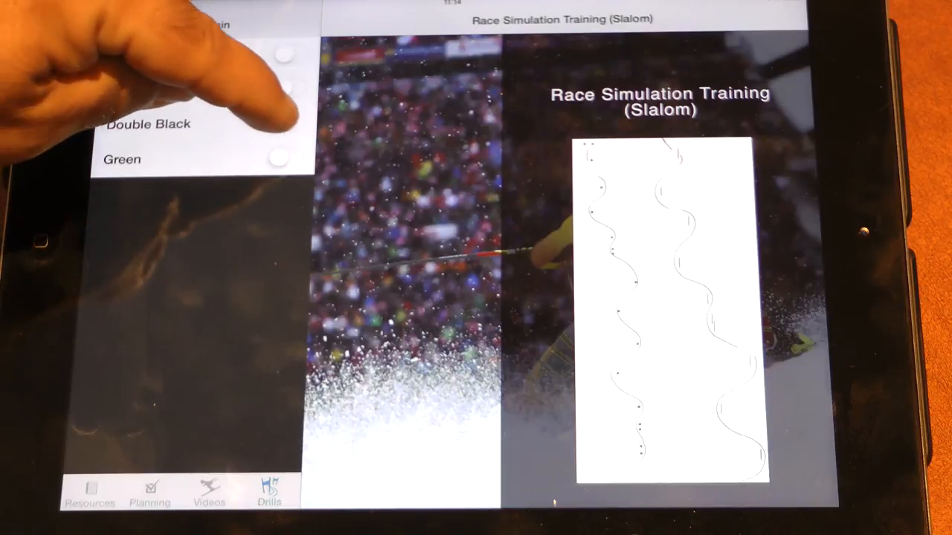
{"action": "left_click", "coordinate": [115, 27]}
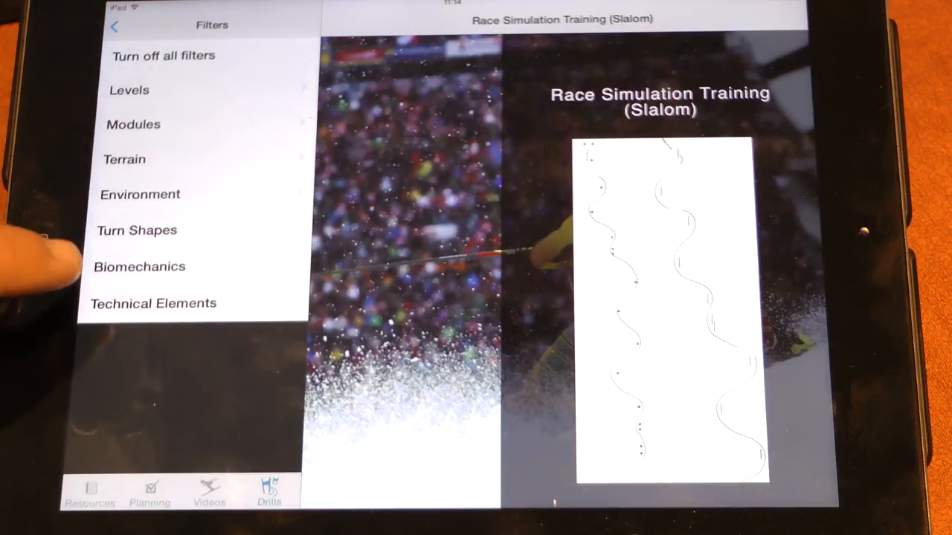